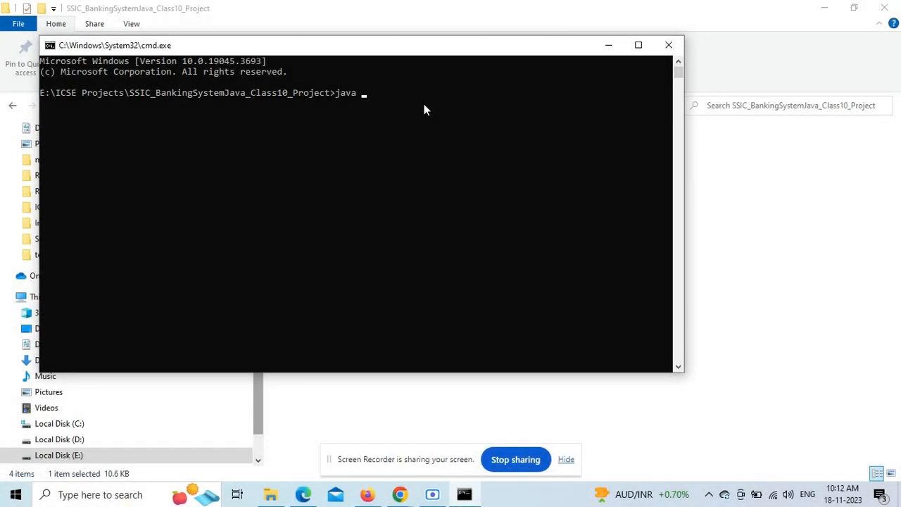
Step: Run the KTC Banking System program with 'java BankingSystem.java'
type("Banki")
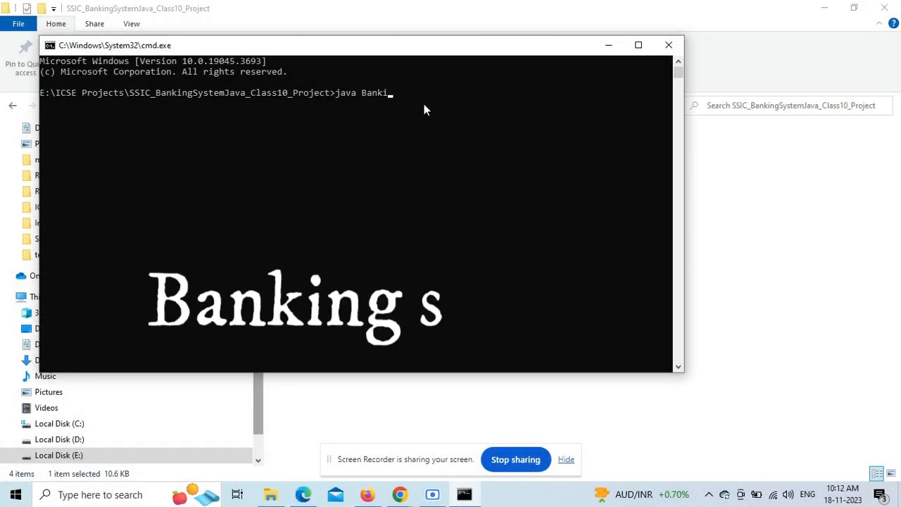
type("ngSystem.jav")
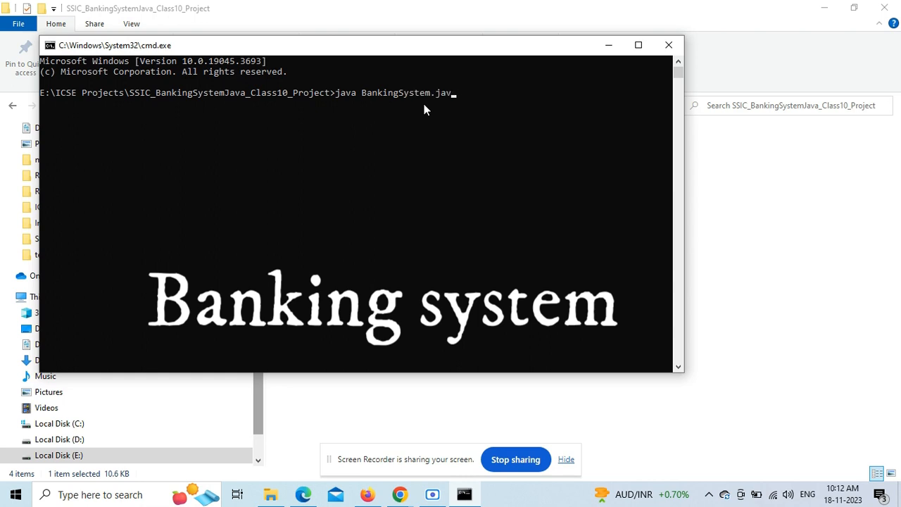
key("Return")
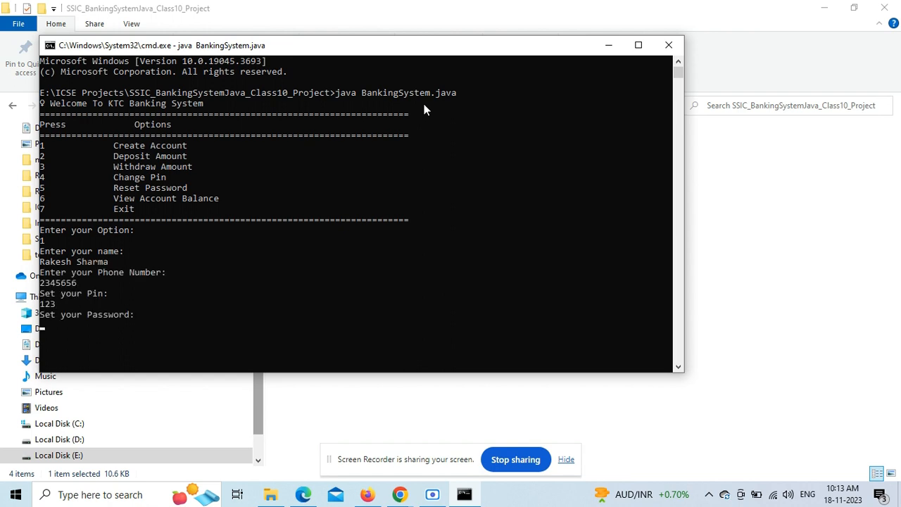
Step: Create account 1234 and deposit 120 into it
type("12345")
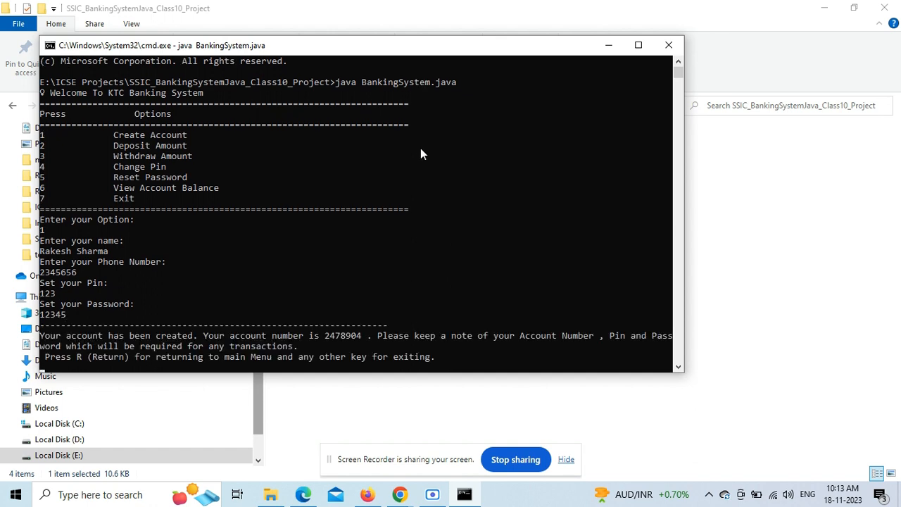
mouse_move(352, 345)
type("R")
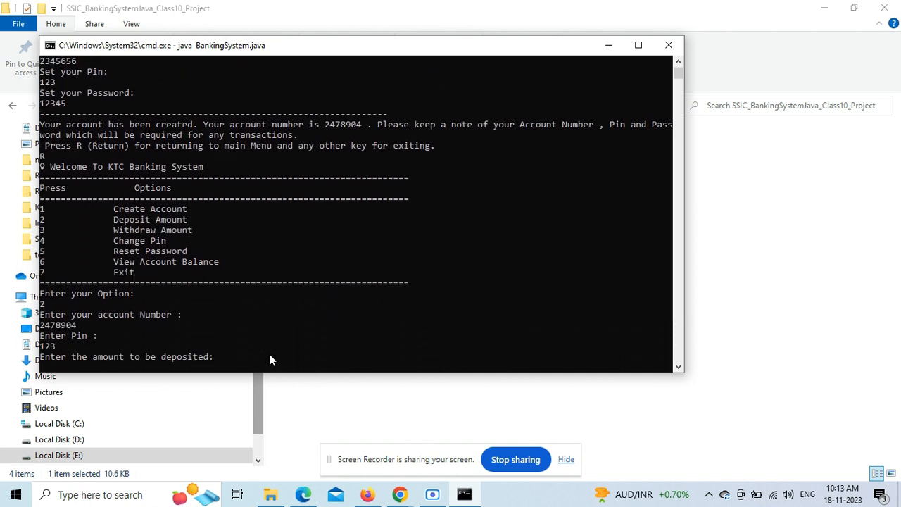
type("120")
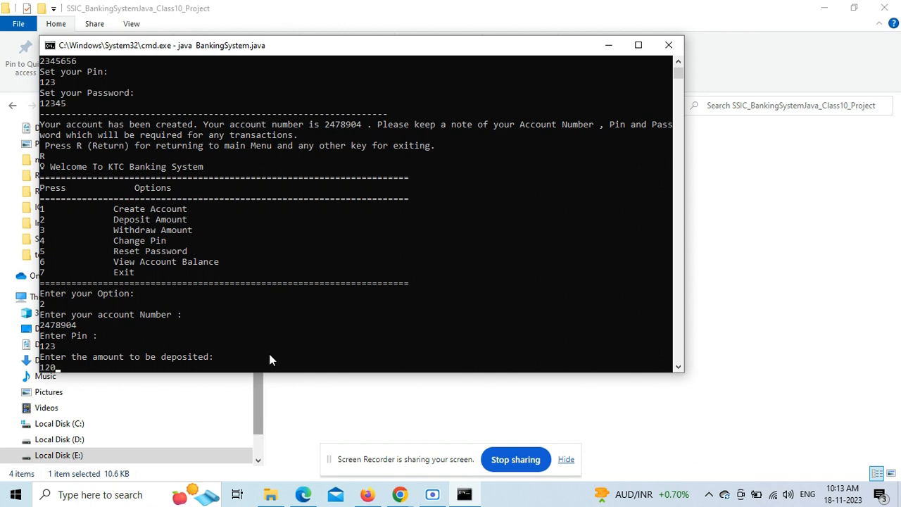
key("Return")
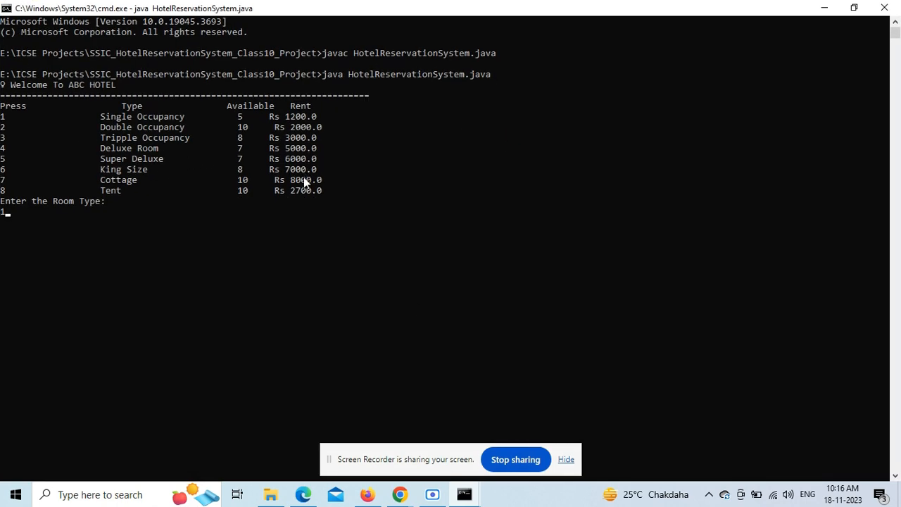
type("Rajnish Kumar")
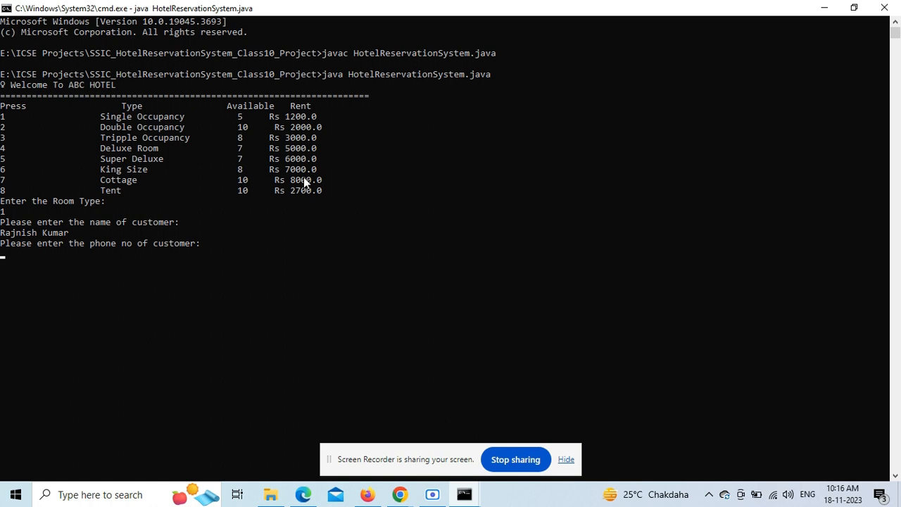
type("56567766")
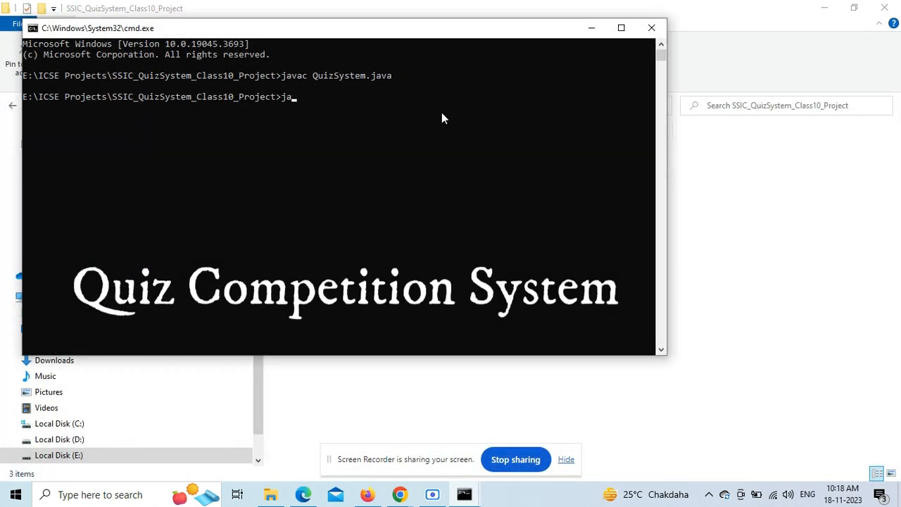
key("Return")
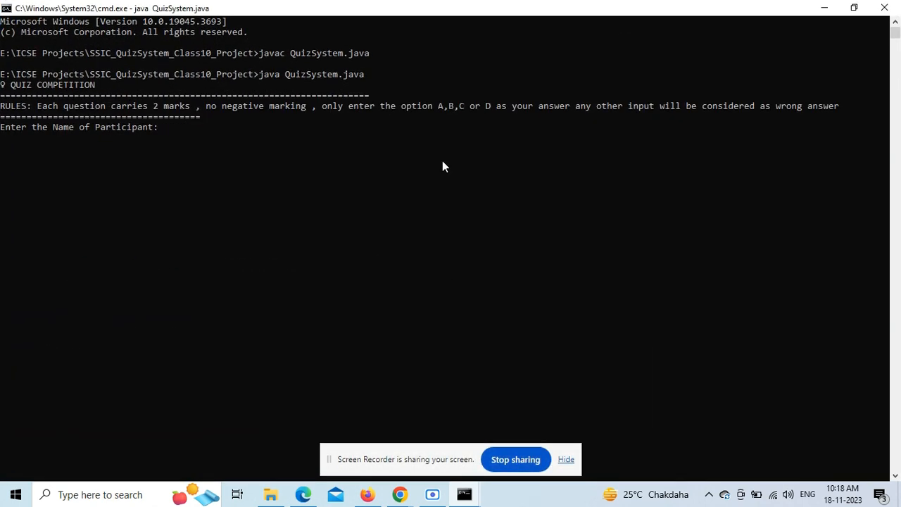
type("Ram Kumar")
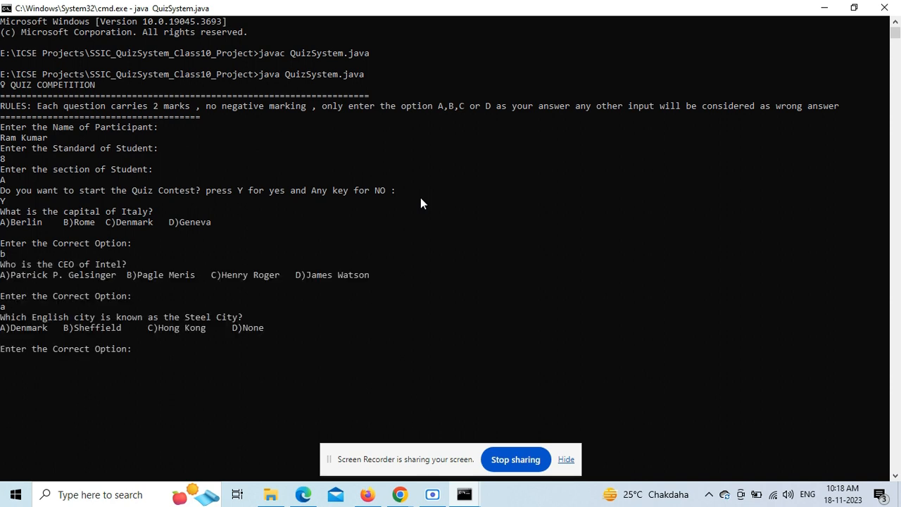
type("c")
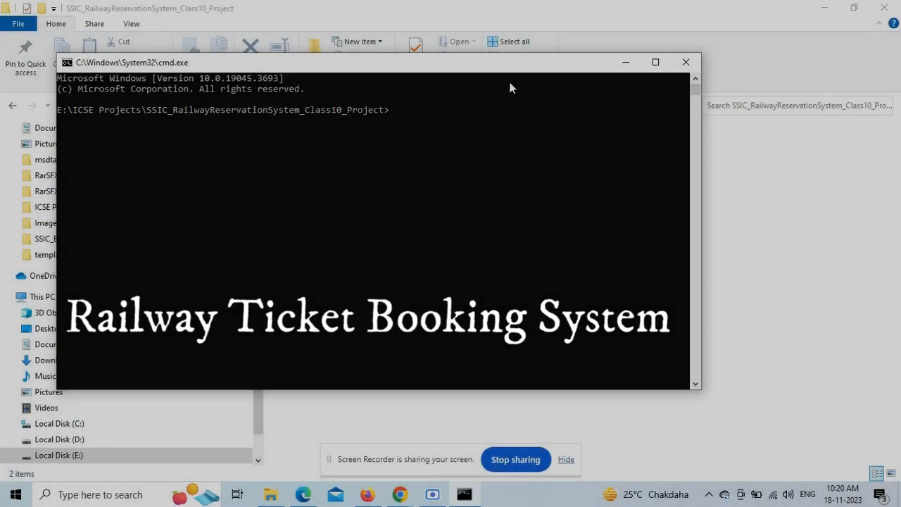
Step: Run RailwayReservation, book 4 passengers on an express train, and pick station 2 for another reservation
type("java RailwayReservation.java")
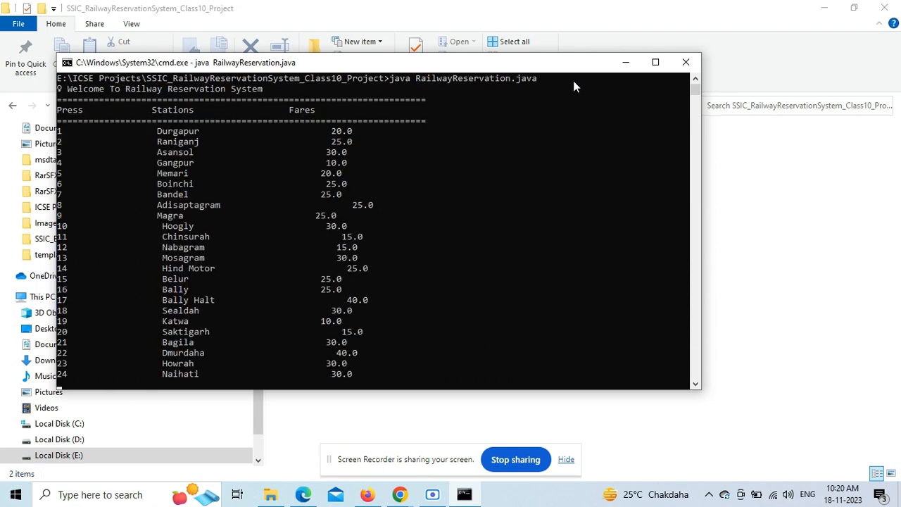
left_click(655, 62)
type("7")
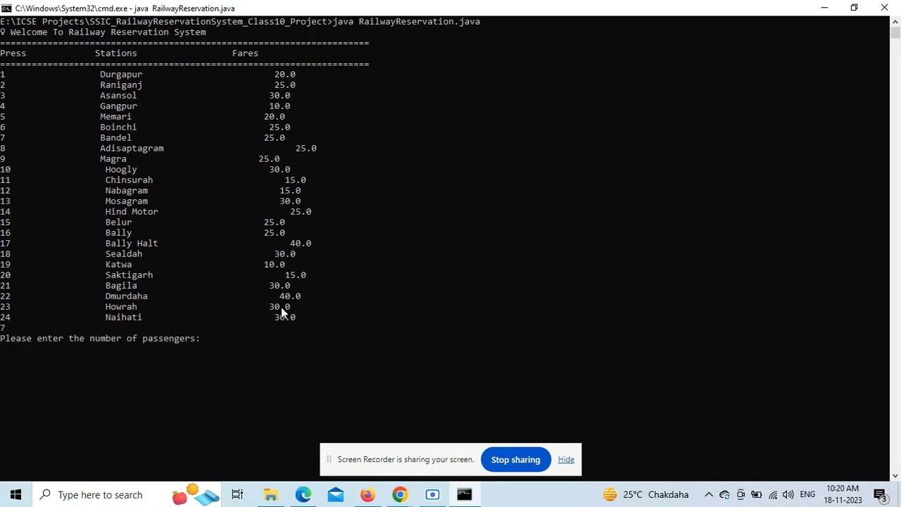
type("4")
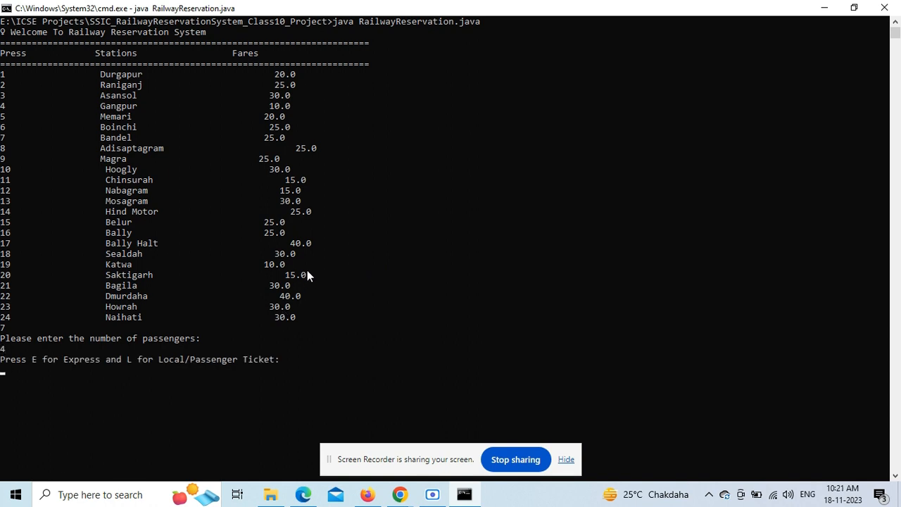
type("E")
type("Y")
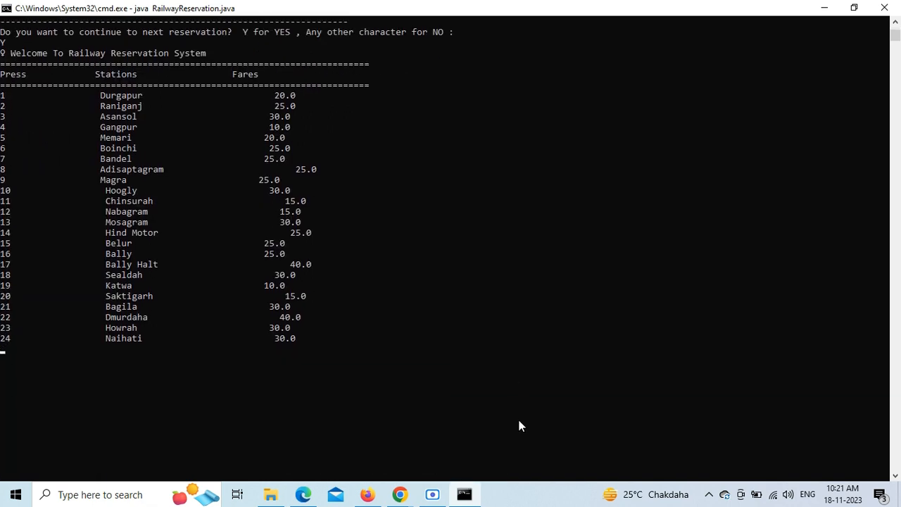
type("2")
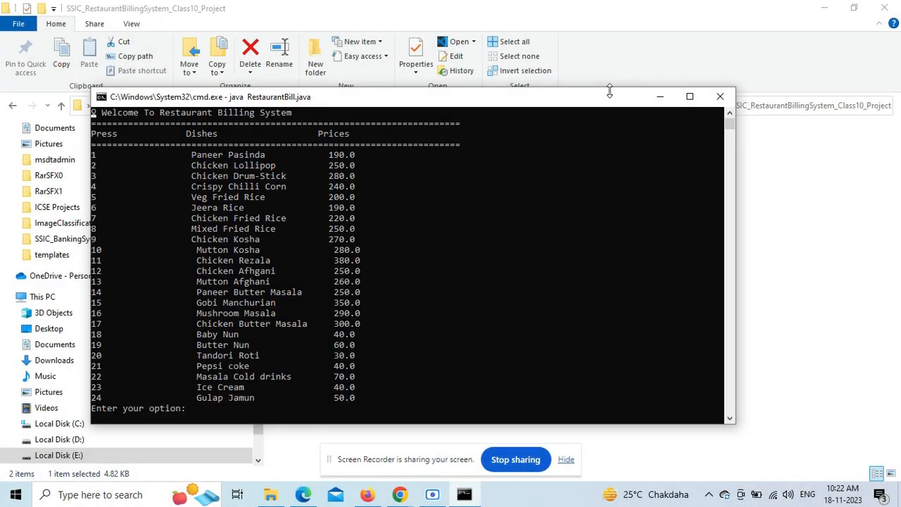
Step: Bill dish 18 for 4 plates, continue with 2 plates of dish 13, and view the printed bill
left_click(689, 96)
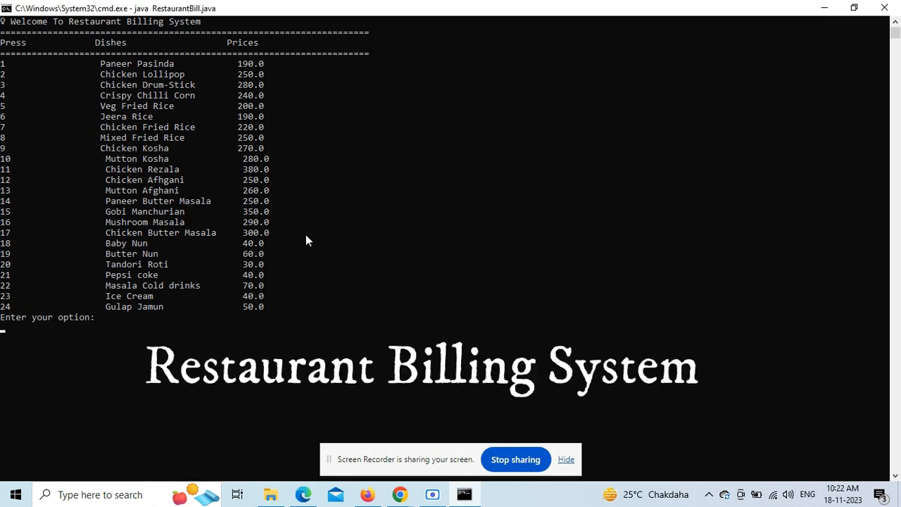
type("18")
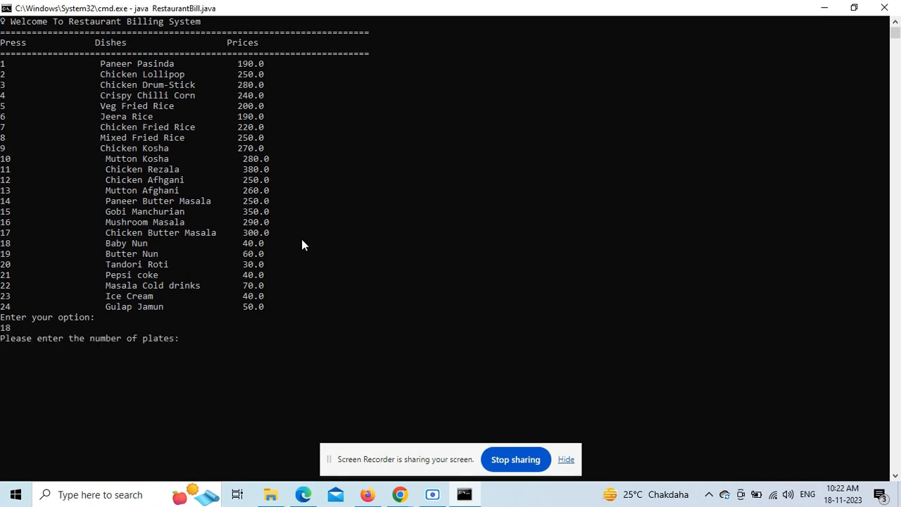
type("4")
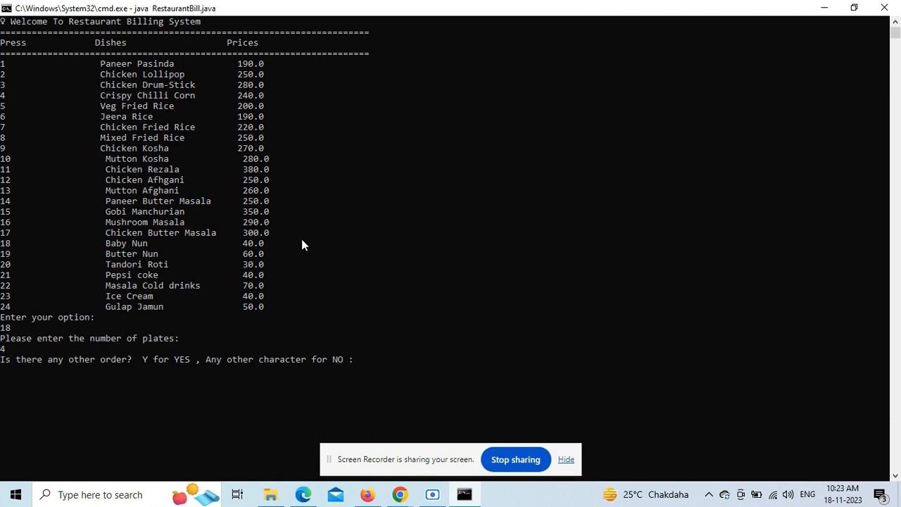
type("Y")
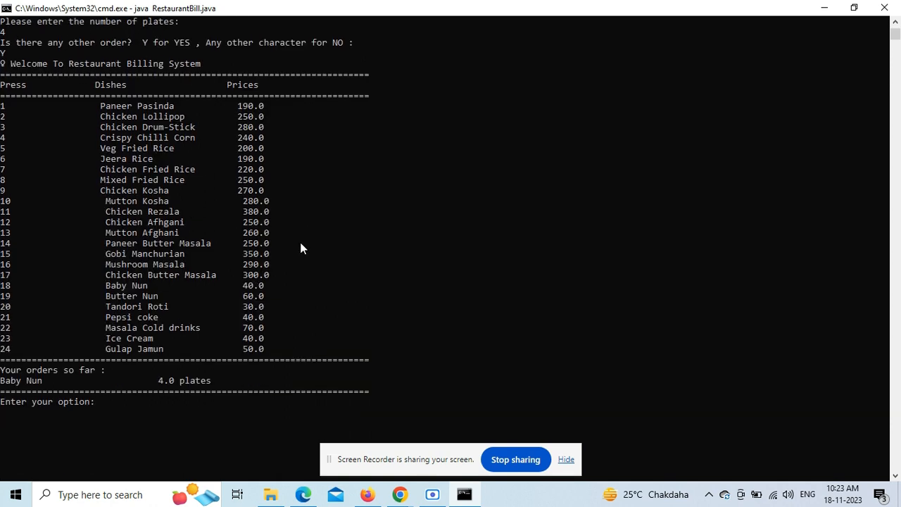
type("2")
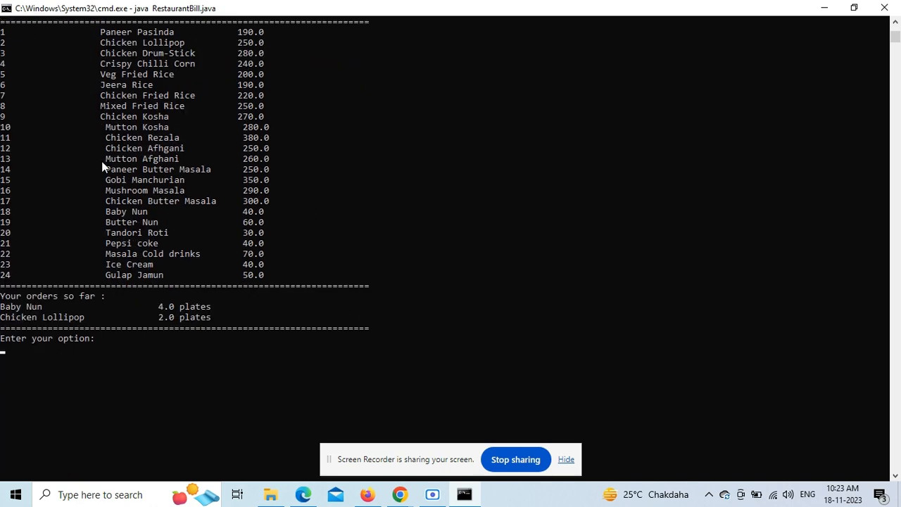
type("13")
type("3")
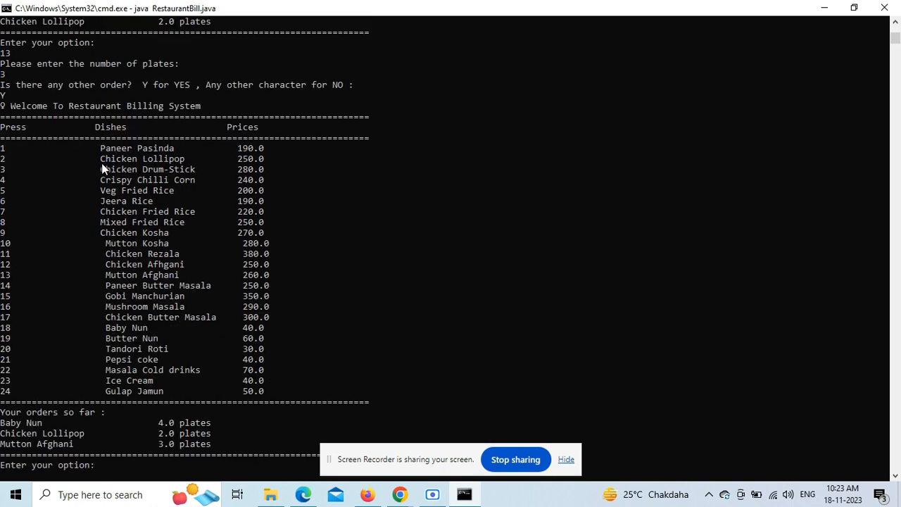
scroll("down", 3)
type("22")
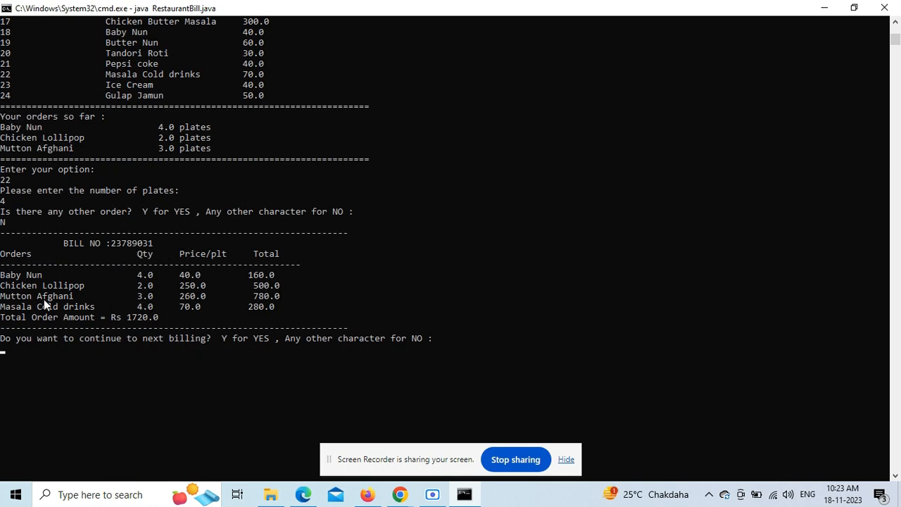
mouse_move(124, 282)
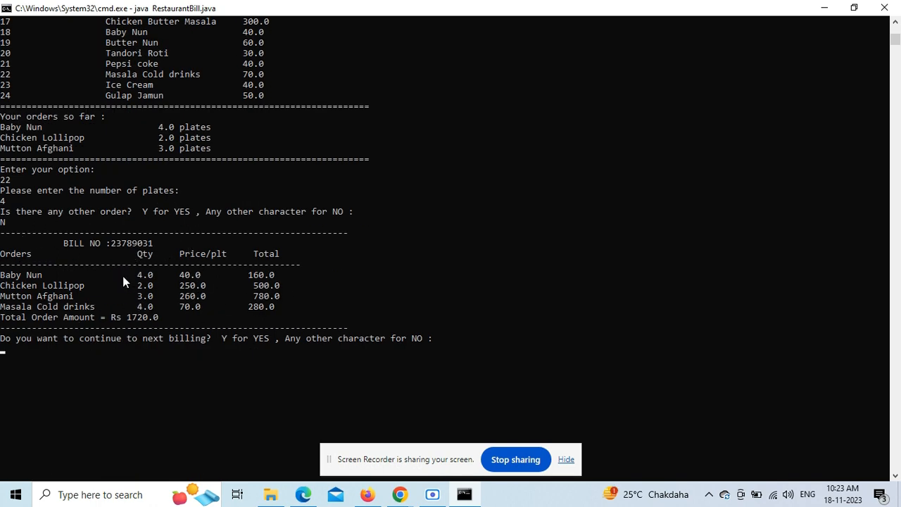
Step: Bill 5 plates of dish 10 (Mutton Kosha), view the bill, and answer N to stop billing
type("Y")
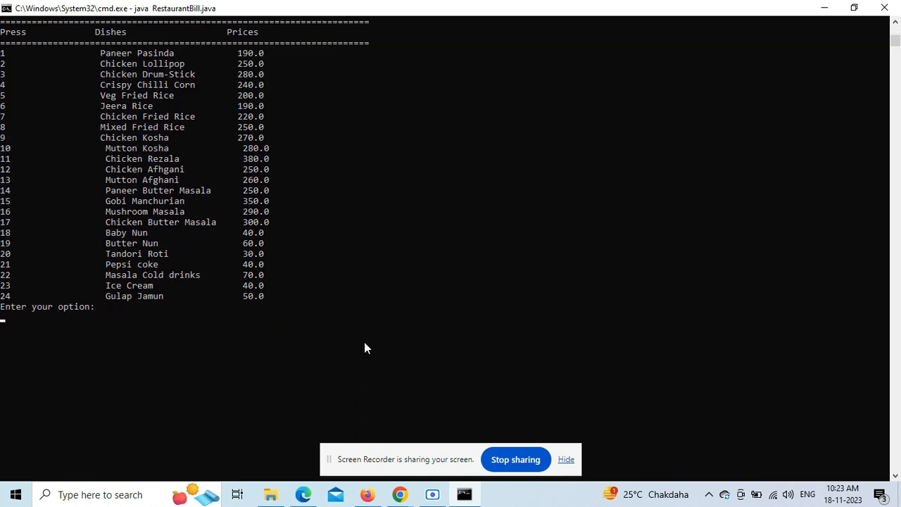
type("10")
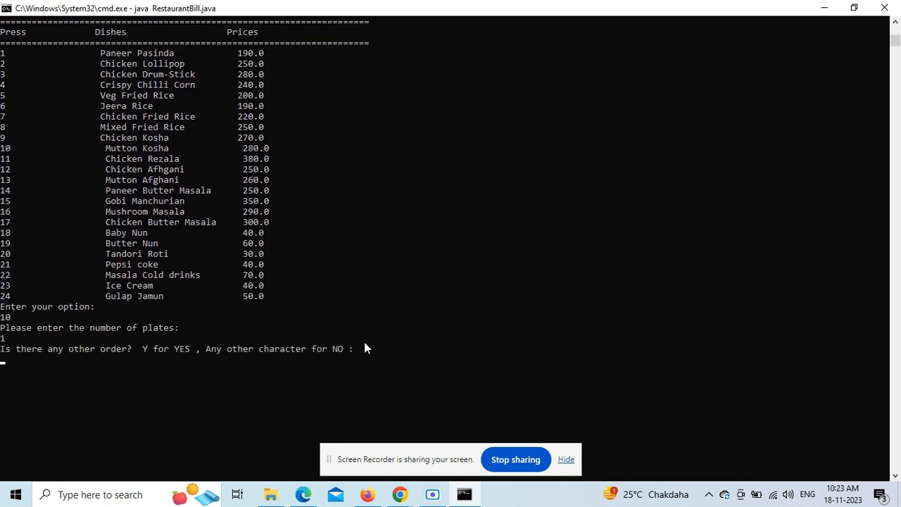
type("5")
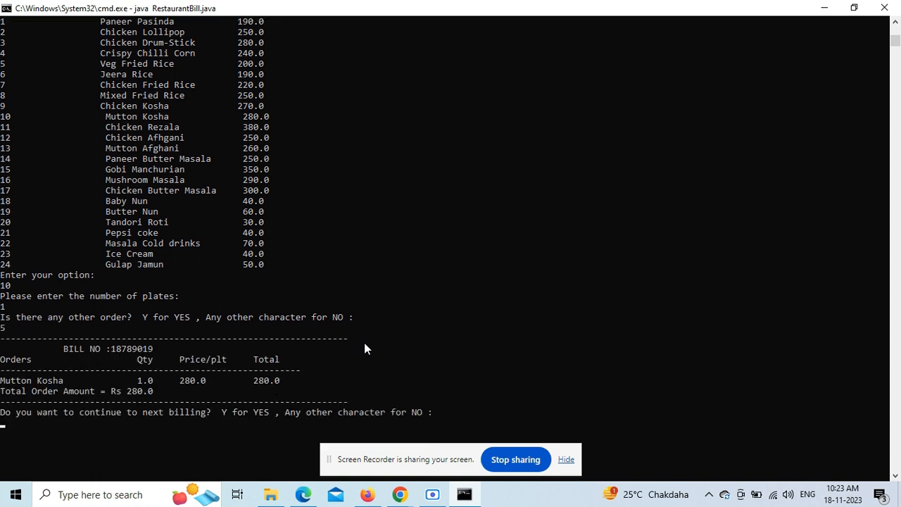
scroll("down", 3)
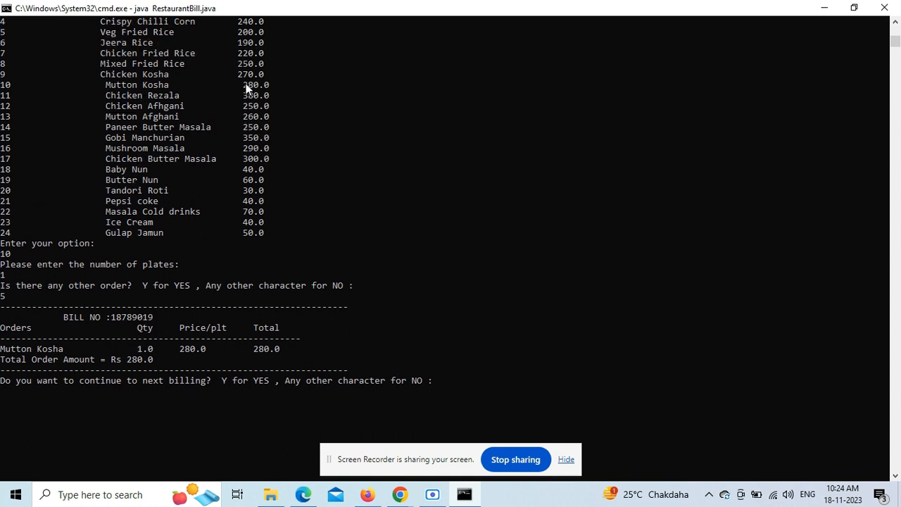
type("N")
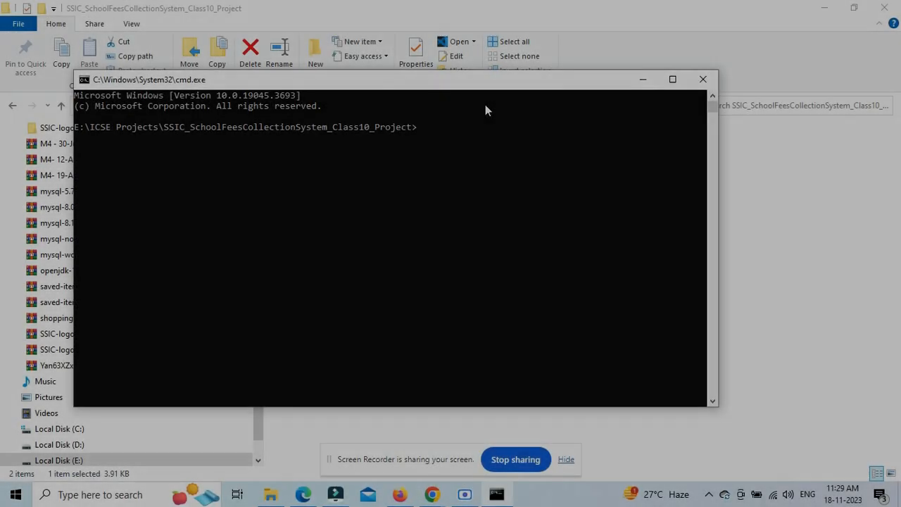
Step: Run SchoolFeesCollection and enter the first student Rah..., section A, standard 8
type("java")
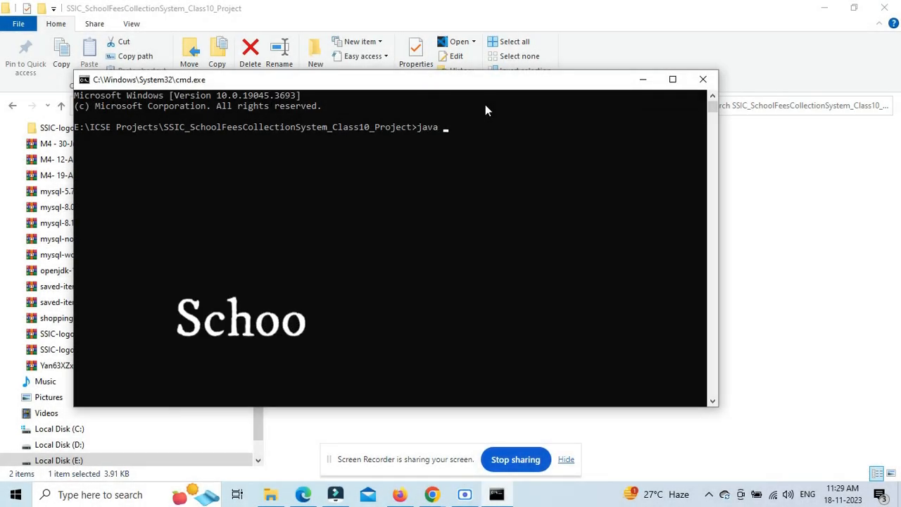
type("SchoolFeesCollection.java")
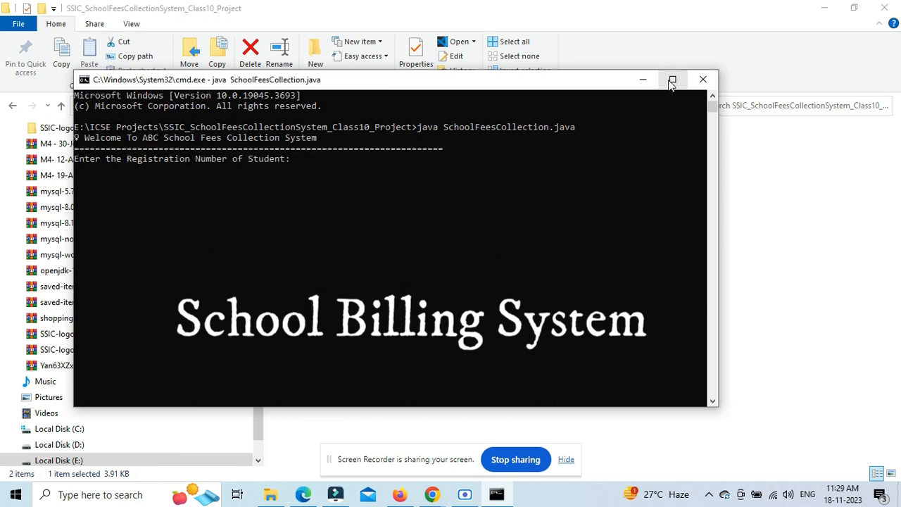
left_click(673, 79)
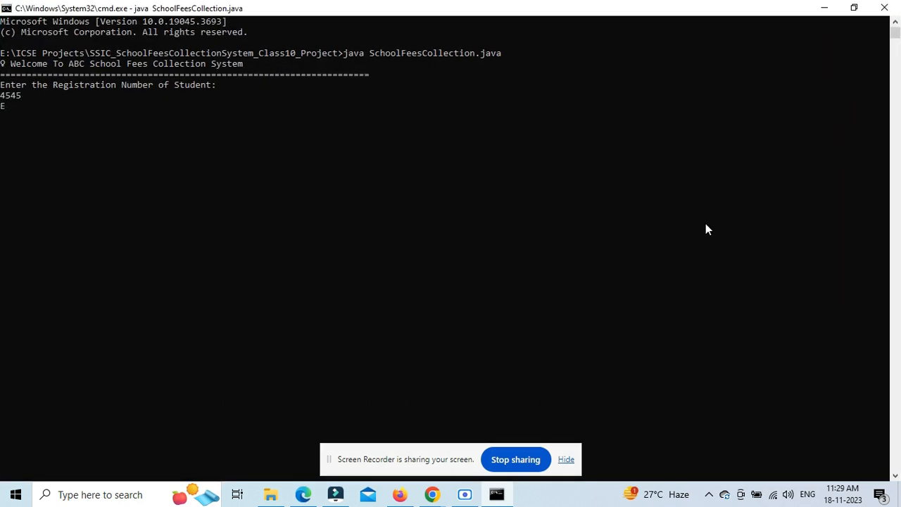
type("Rah")
type("8")
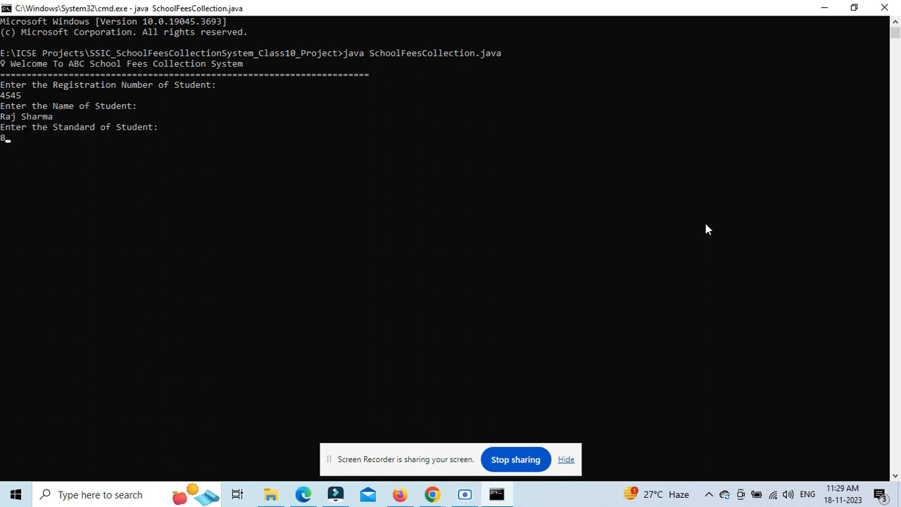
type("A")
type("Y")
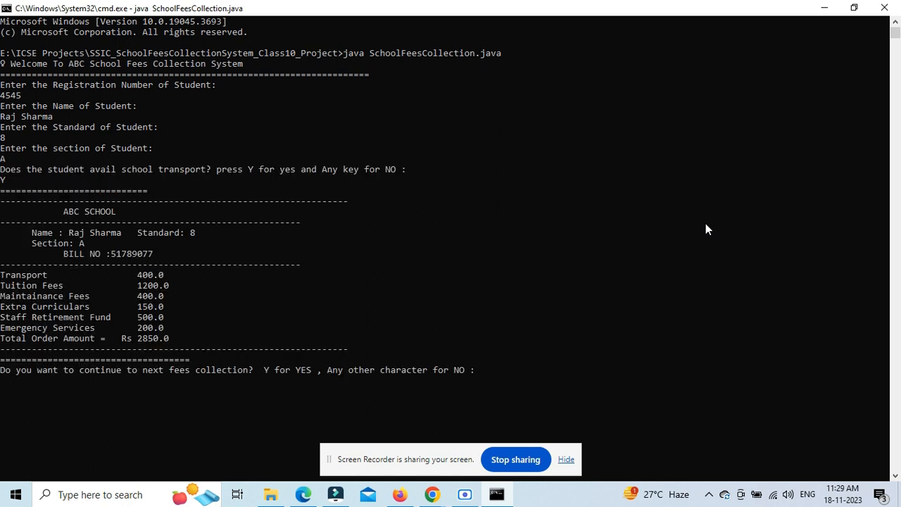
type("8989")
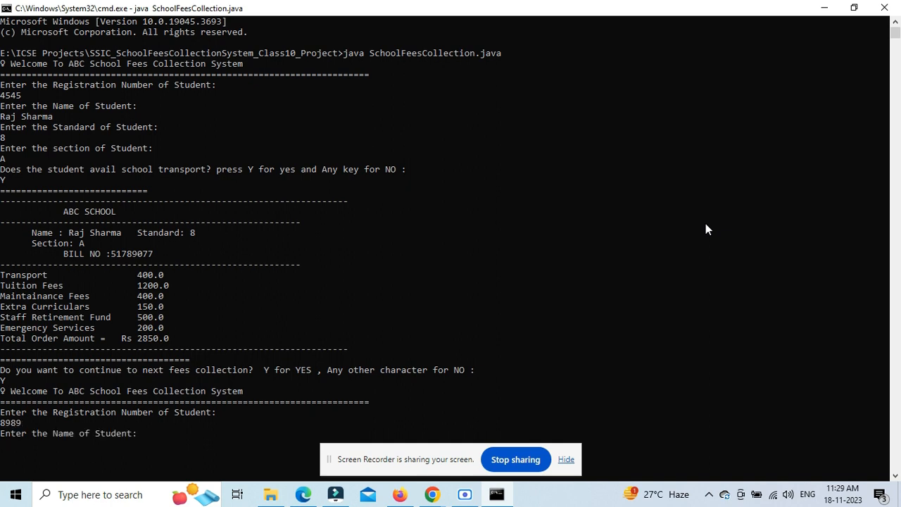
type("Piu Das")
type("5")
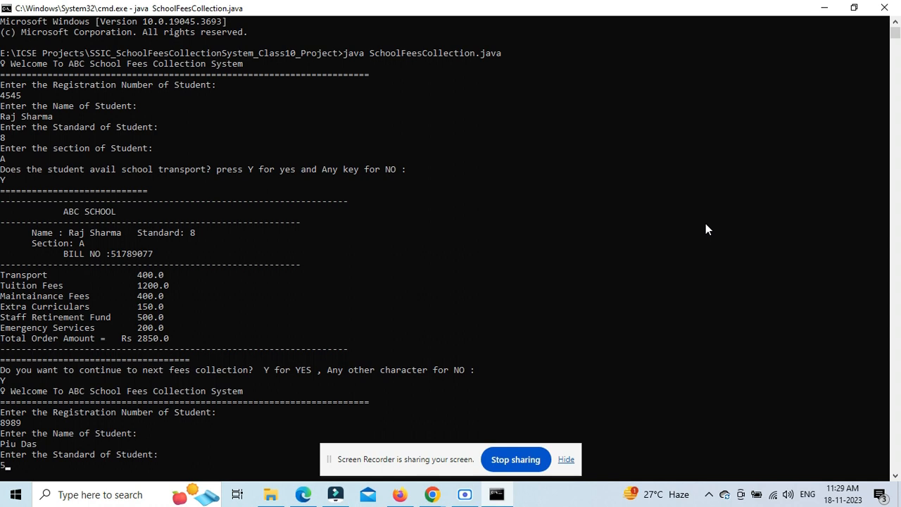
scroll("down", 3)
type("N")
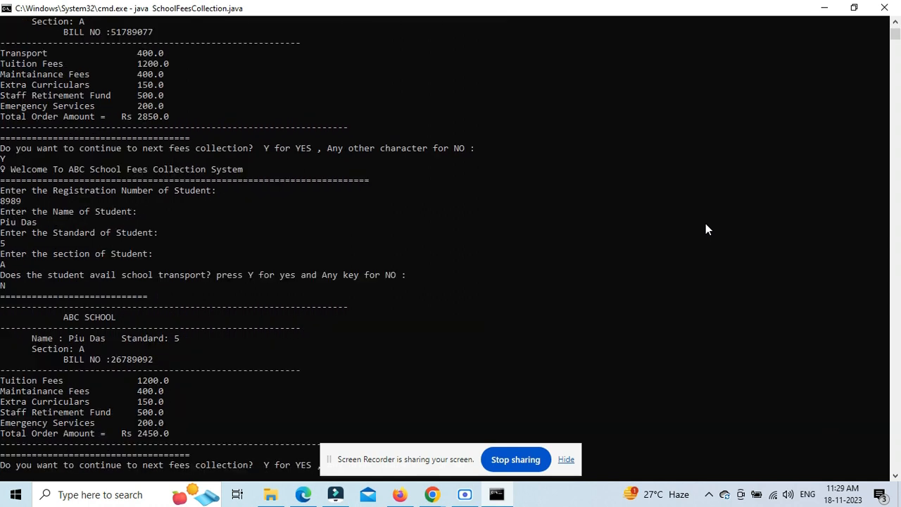
left_click(566, 459)
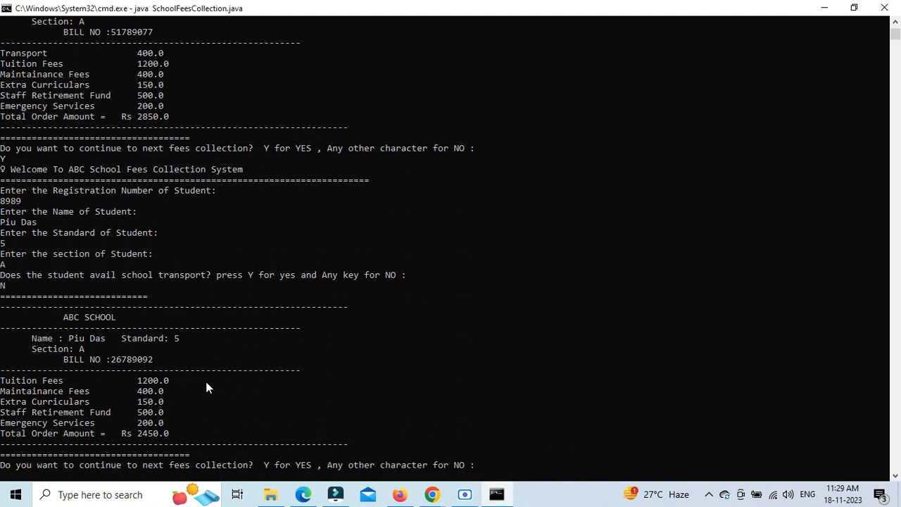
scroll("down", 3)
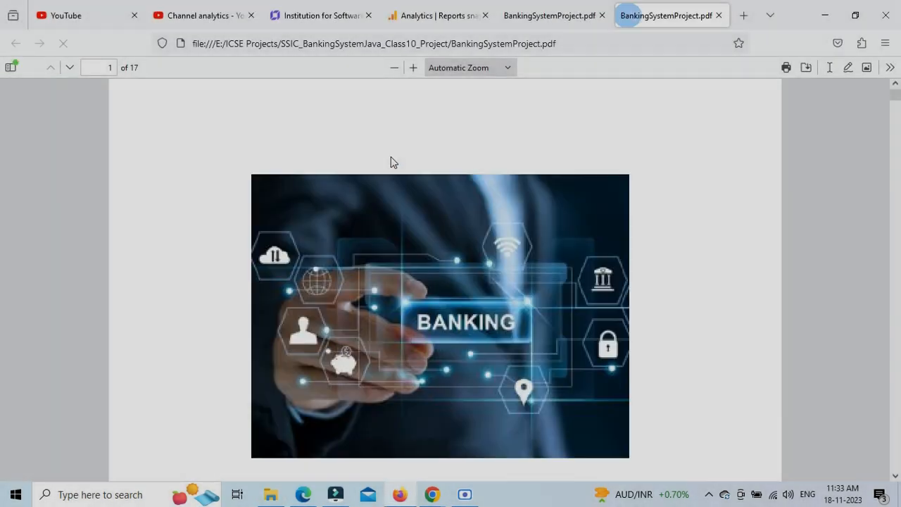
Step: Scroll through BankingSystemProject.pdf's code and sample output down to the conclusion section
scroll("down", 3)
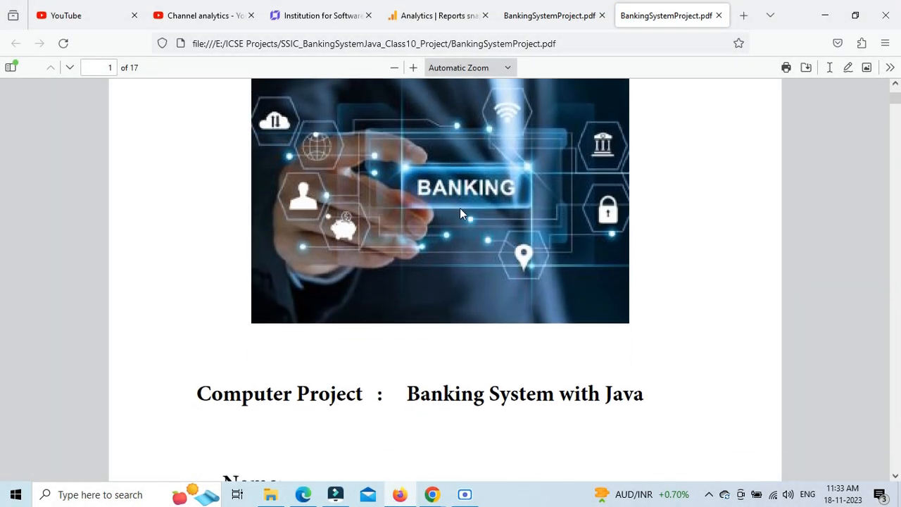
scroll("down", 3)
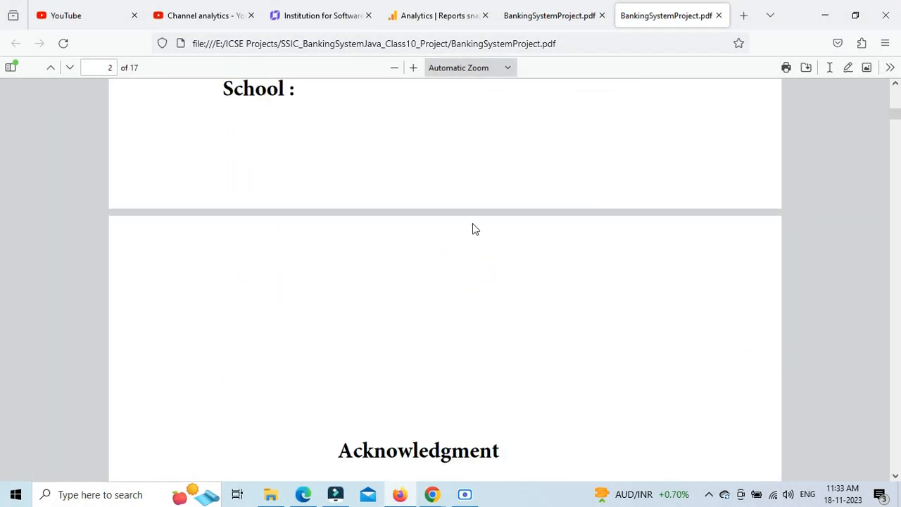
scroll("down", 3)
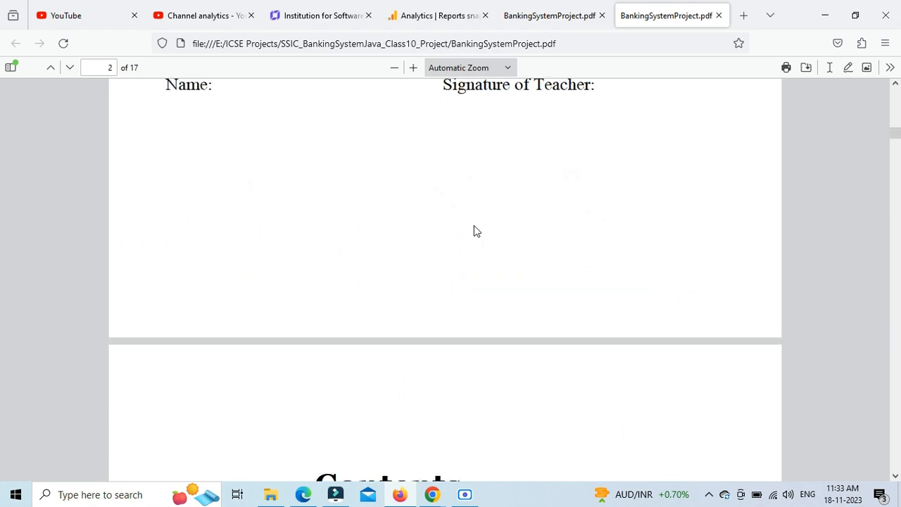
scroll("down", 3)
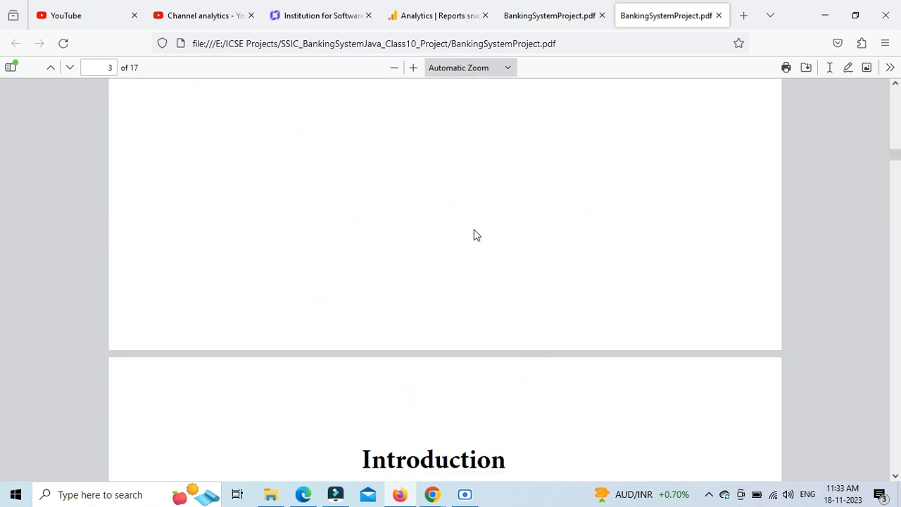
scroll("down", 3)
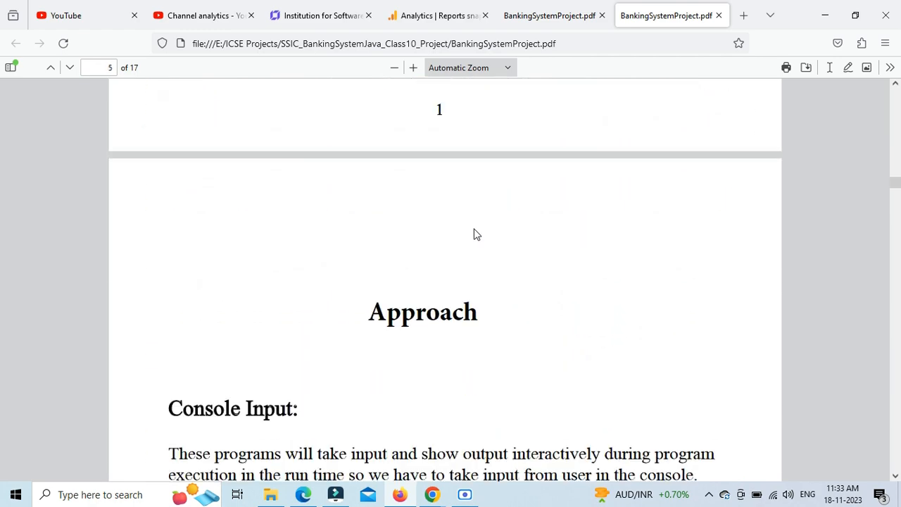
scroll("down", 3)
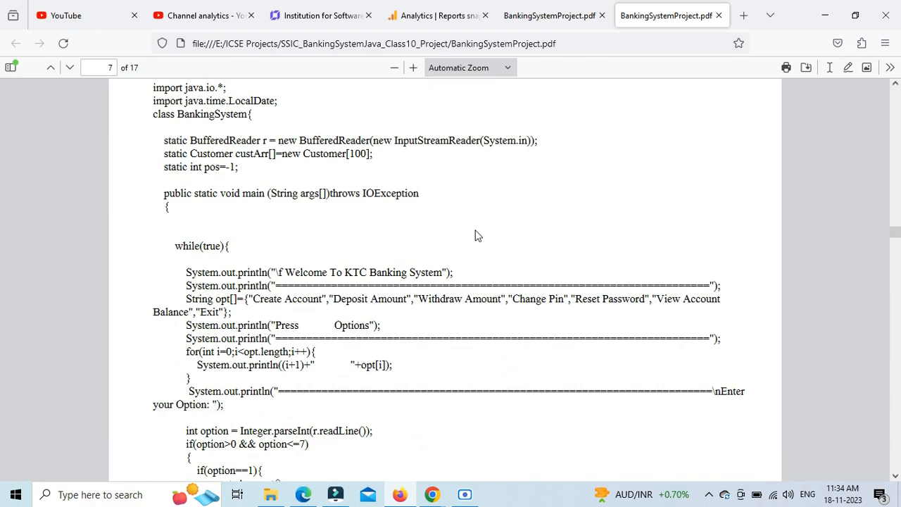
scroll("down", 3)
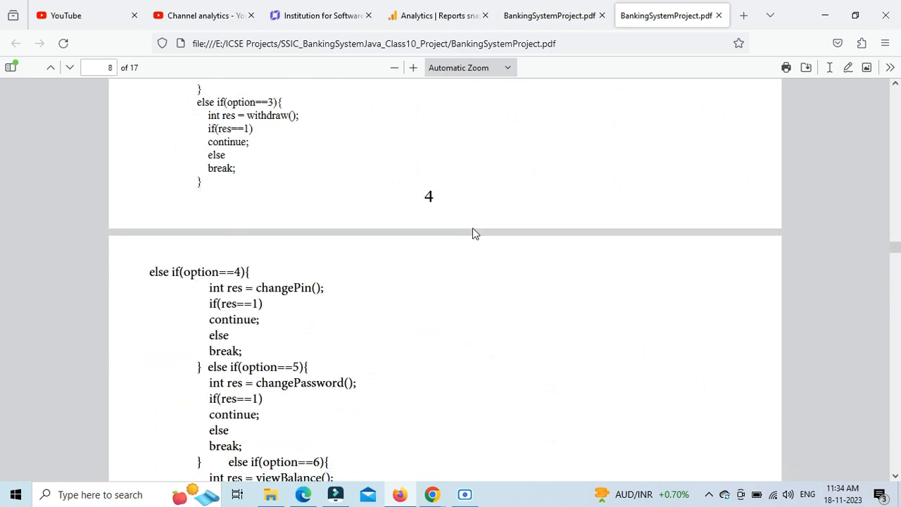
scroll("down", 3)
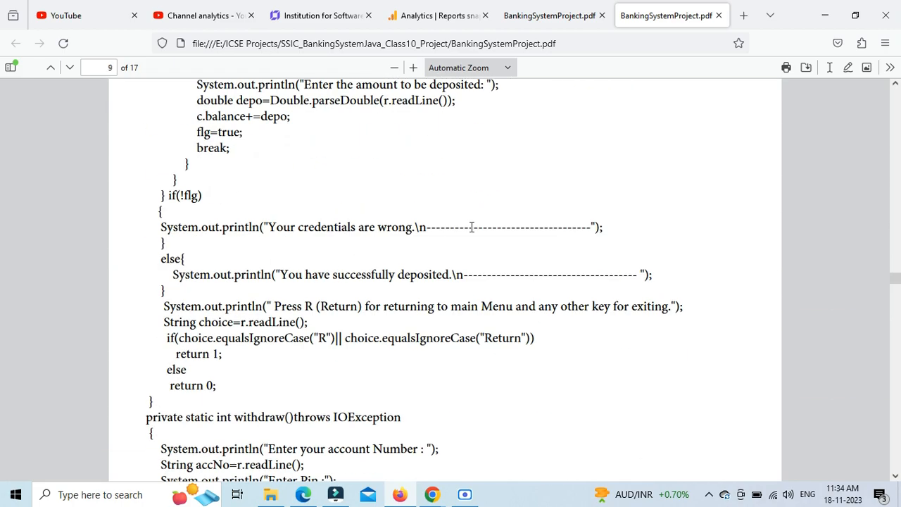
scroll("down", 3)
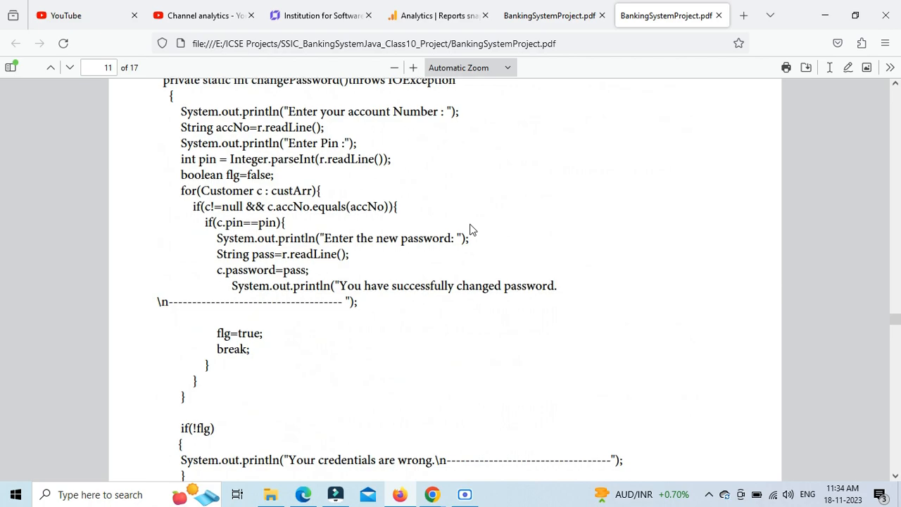
scroll("down", 3)
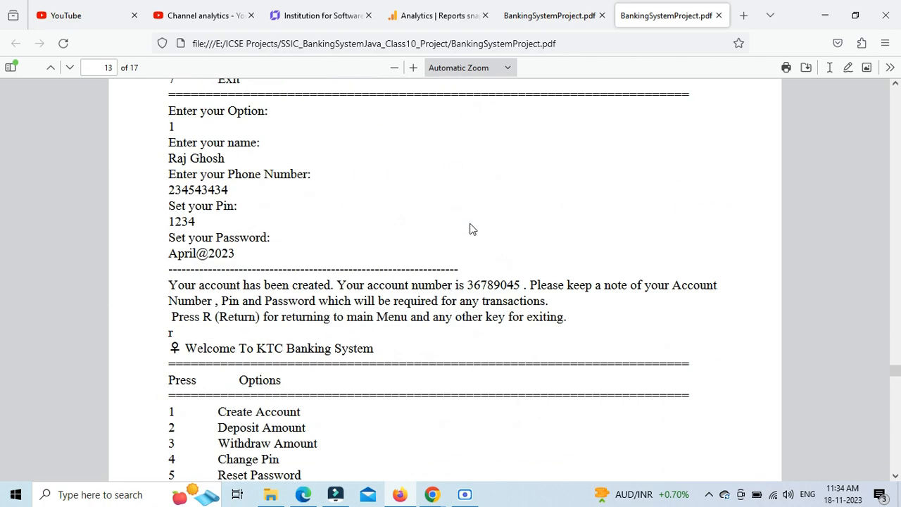
scroll("down", 3)
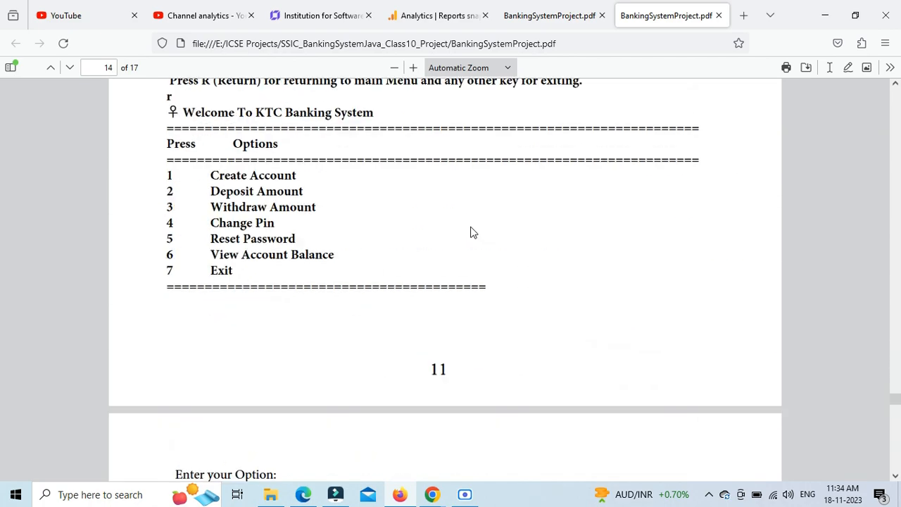
scroll("down", 3)
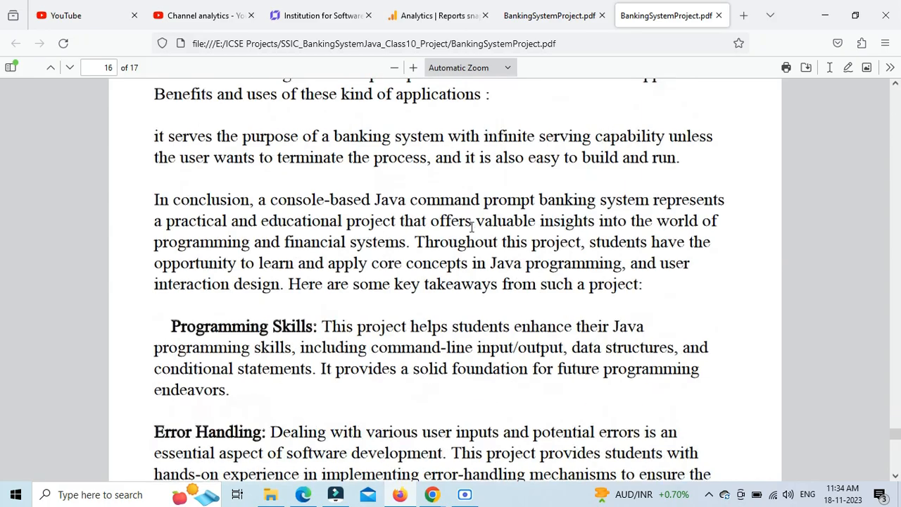